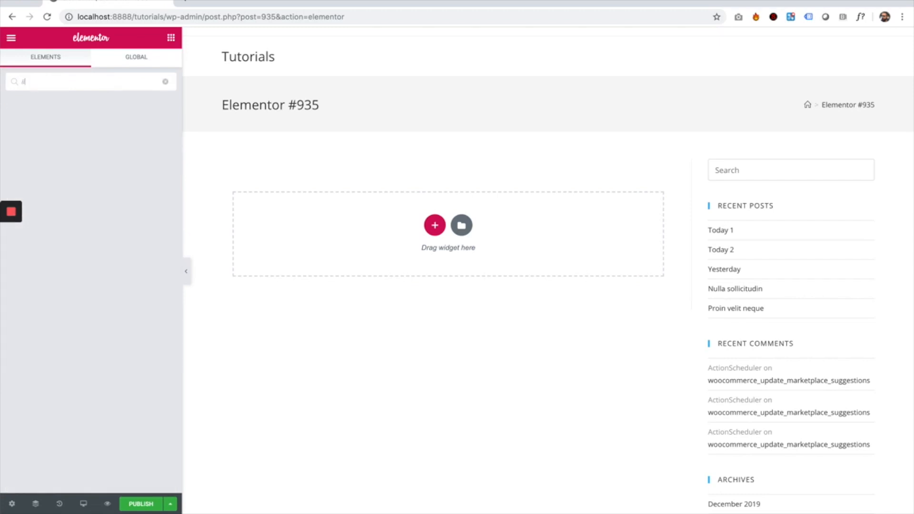
Step: Find the Icon Hover Effects widget by searching 'icon' and add it to the empty section
type("icon")
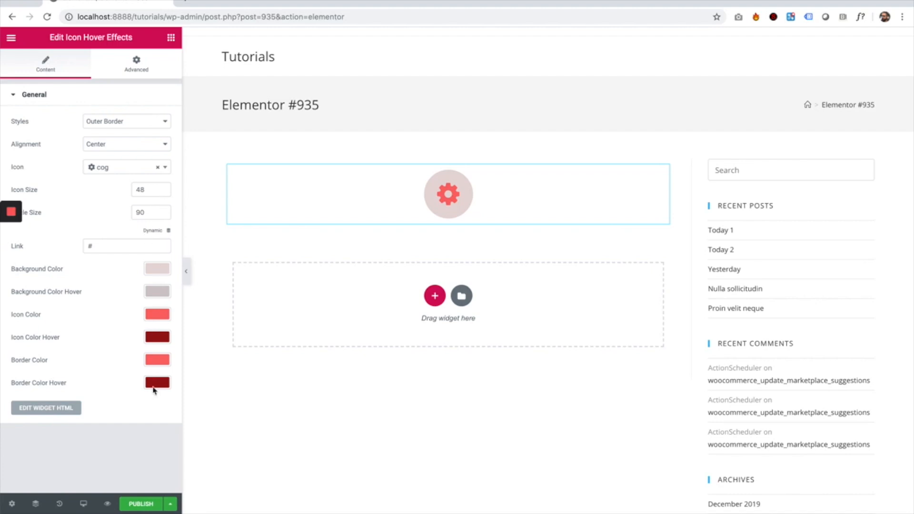
Step: Try the Pulse hover style, then switch the cog icon to Double Border and preview it
left_click(126, 121)
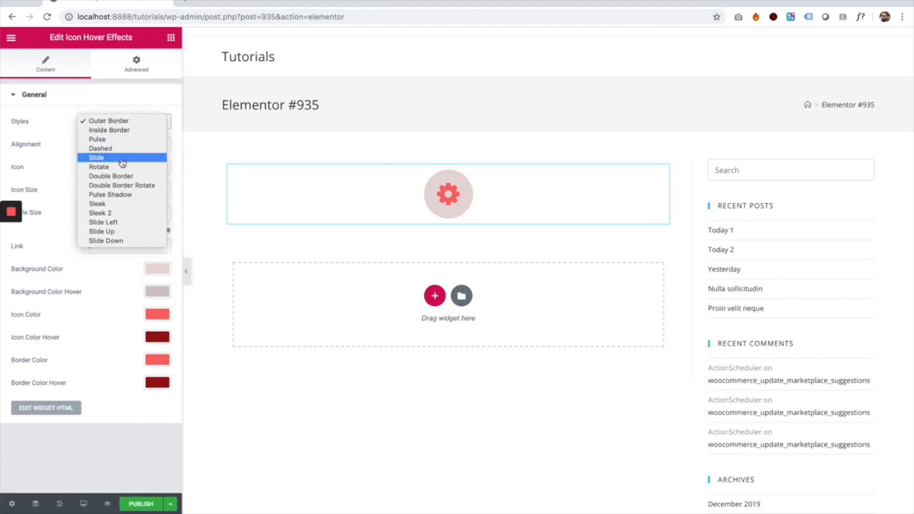
mouse_move(113, 232)
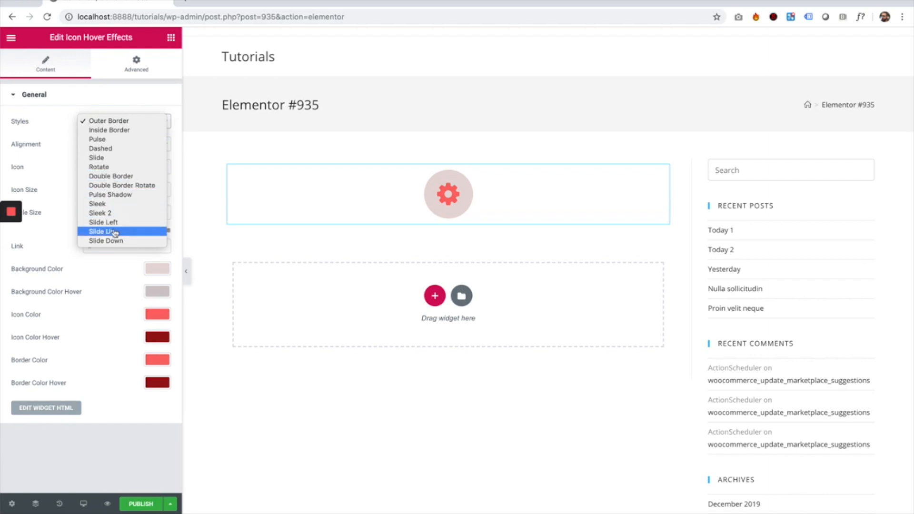
mouse_move(114, 139)
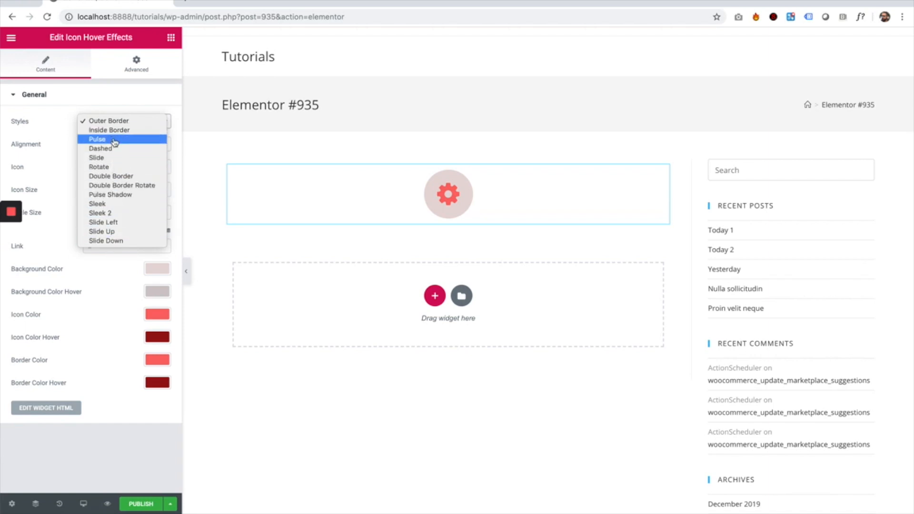
left_click(97, 139)
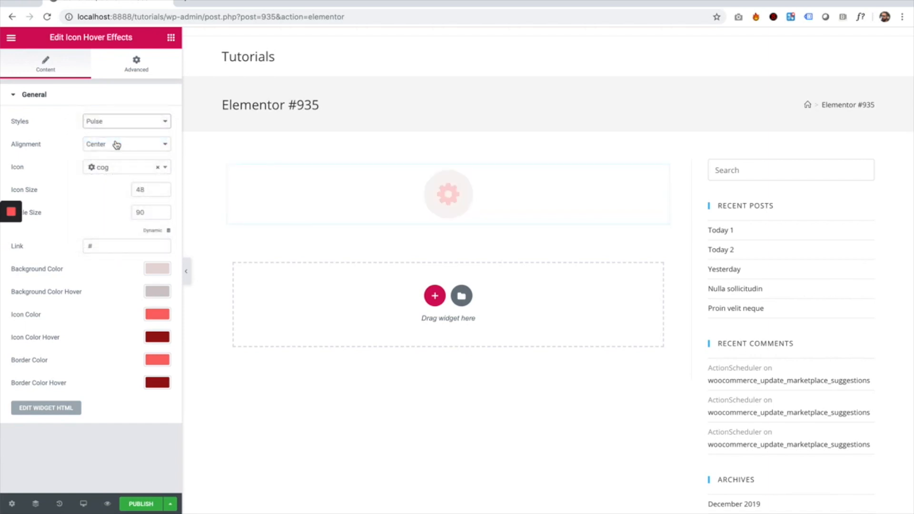
left_click(448, 193)
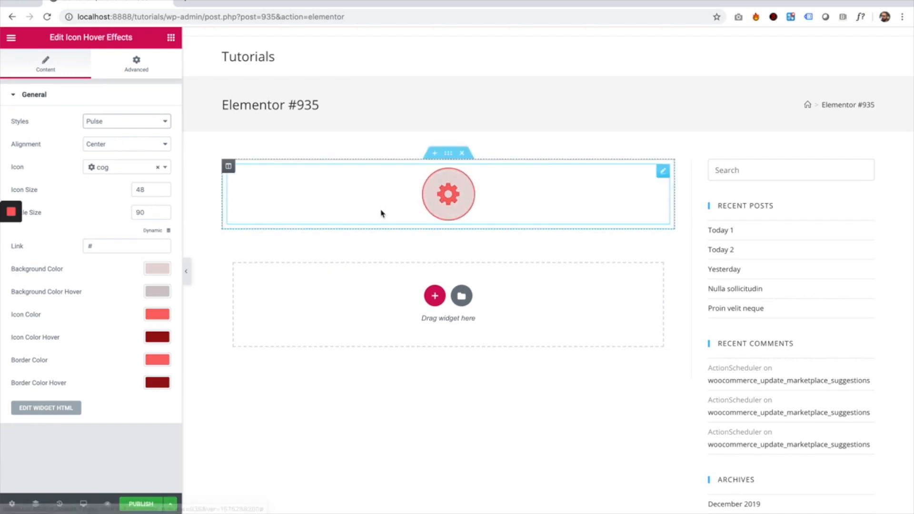
left_click(125, 121)
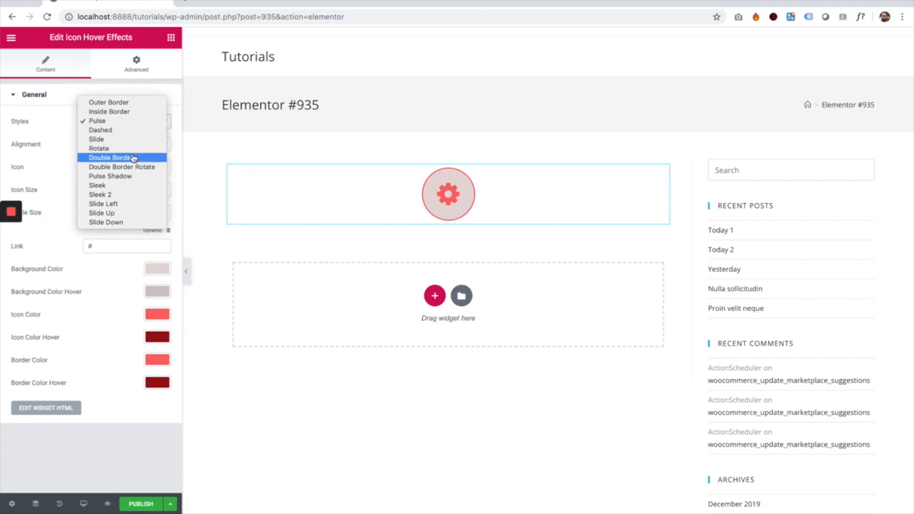
left_click(110, 157)
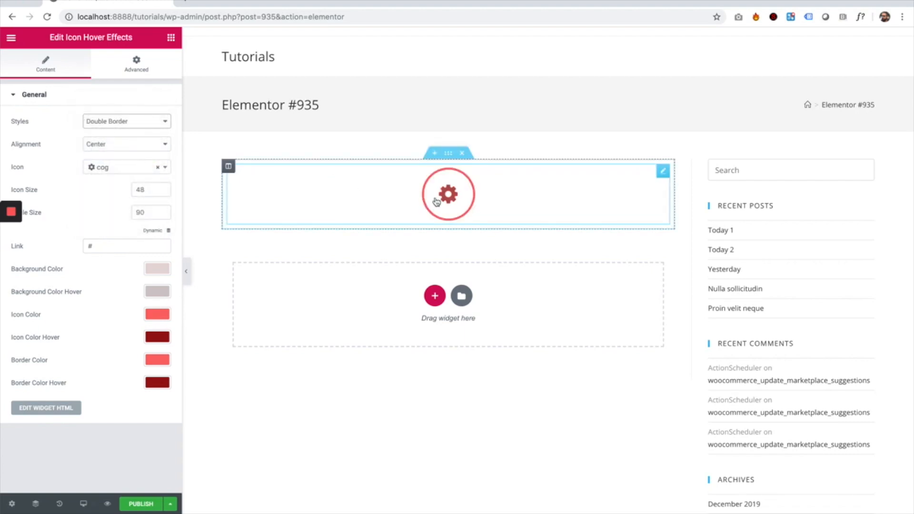
mouse_move(345, 201)
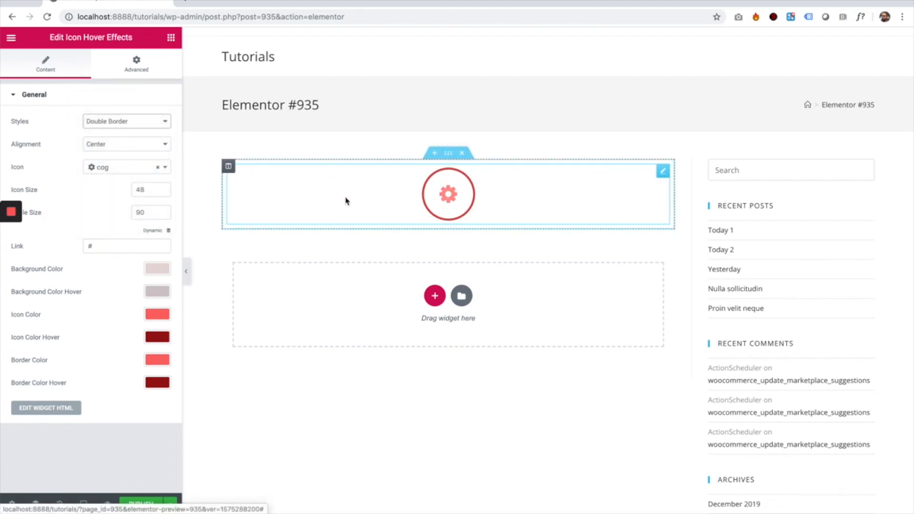
left_click(125, 121)
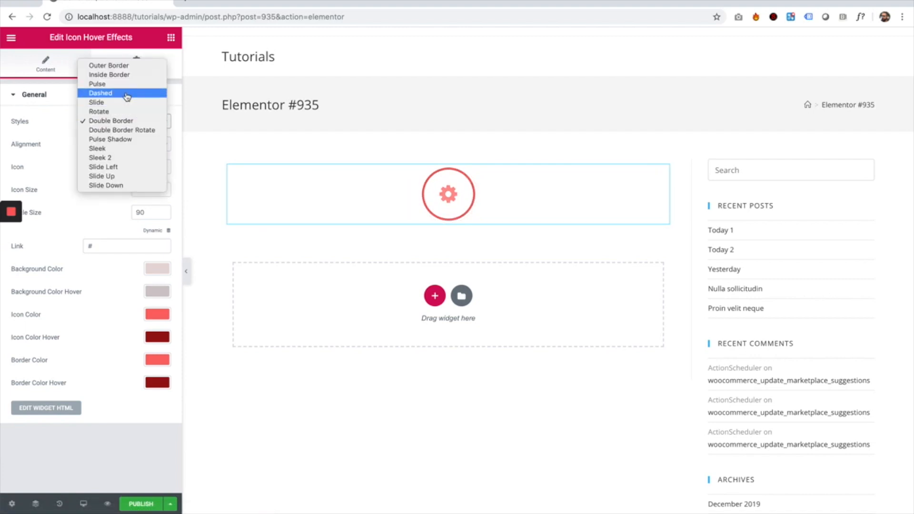
mouse_move(124, 139)
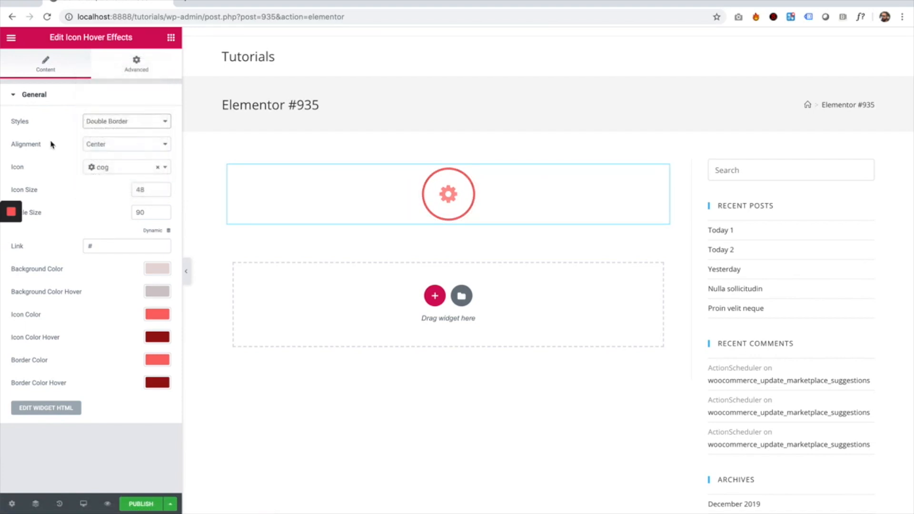
Step: Try Left alignment for the icon, then return it to Center
left_click(126, 144)
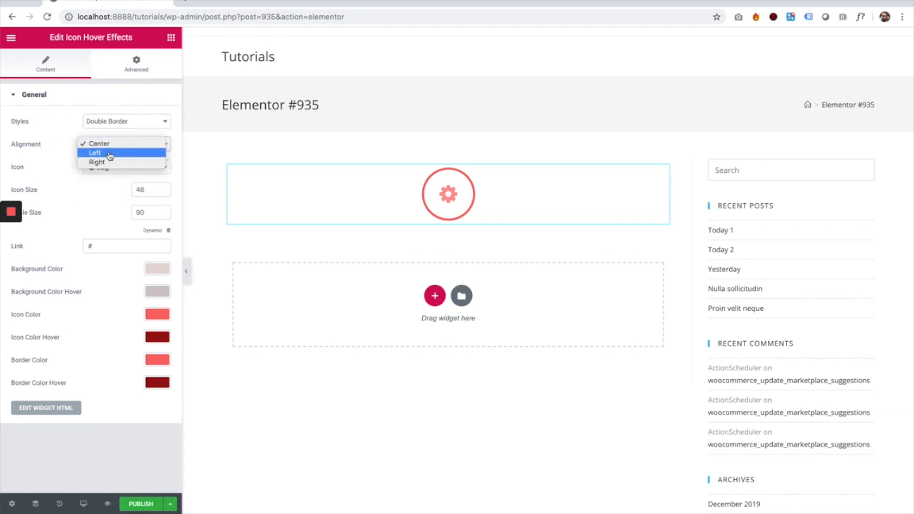
left_click(94, 153)
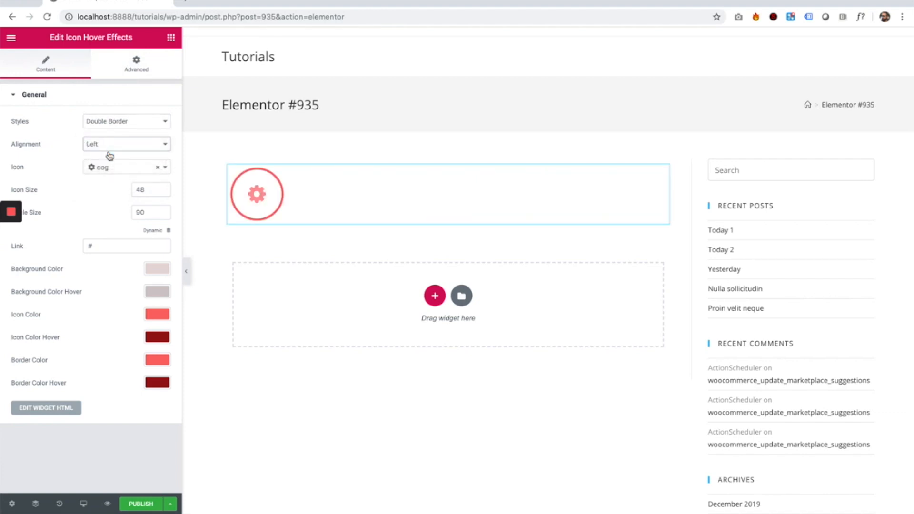
left_click(126, 144)
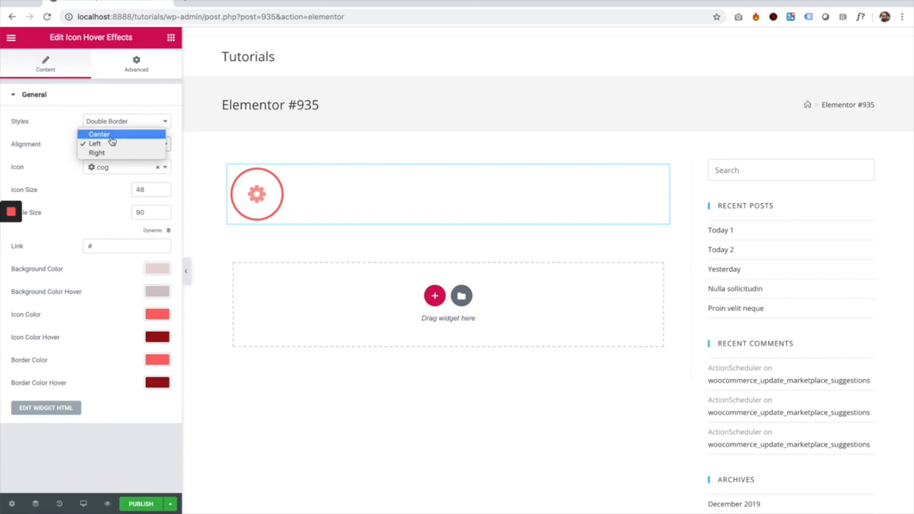
left_click(99, 134)
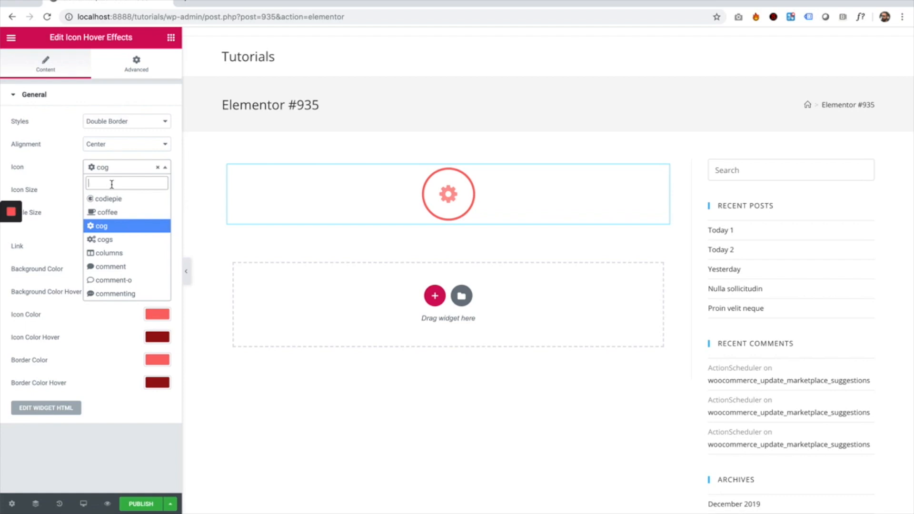
Step: Swap the cog for the Facebook icon found by searching 'face' and preview its hover effect
type("face")
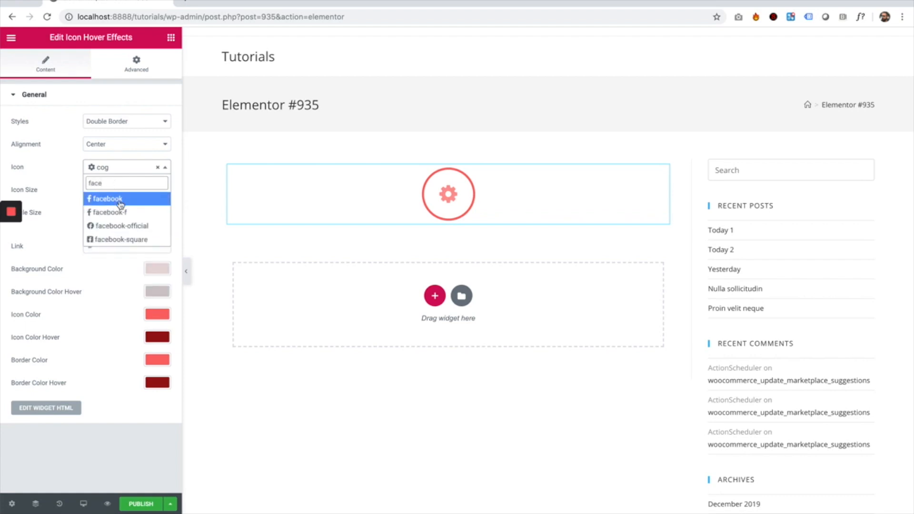
left_click(107, 198)
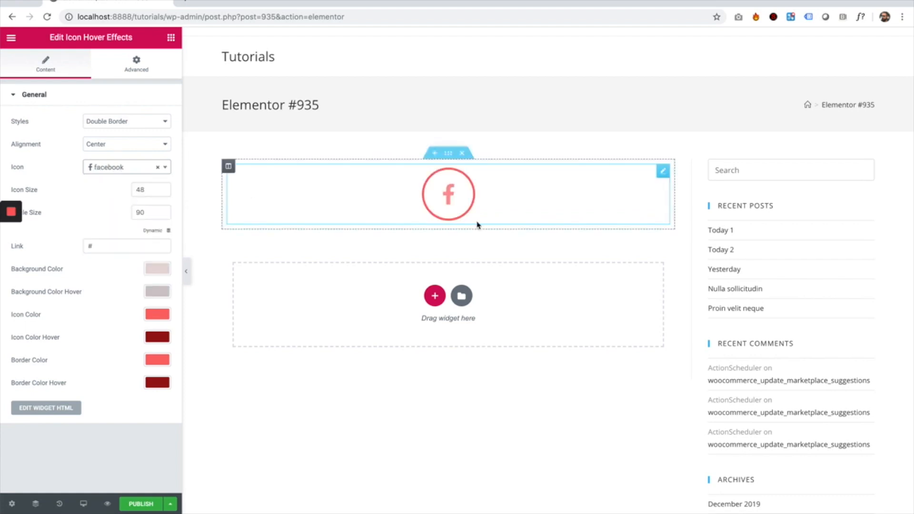
left_click(151, 189)
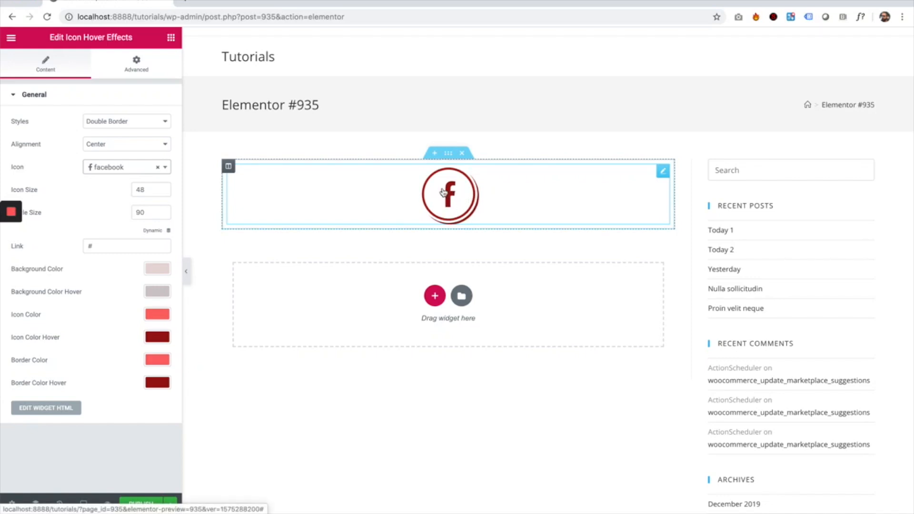
Step: Set Icon Size to 32 and Circle Size to 120, then preview the Double Border hover
left_click(146, 189)
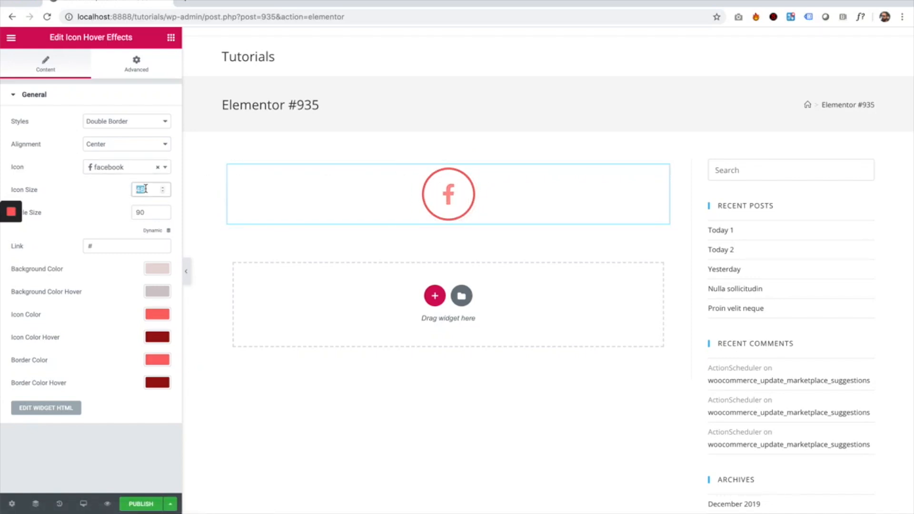
type("32")
left_click(150, 213)
type("120")
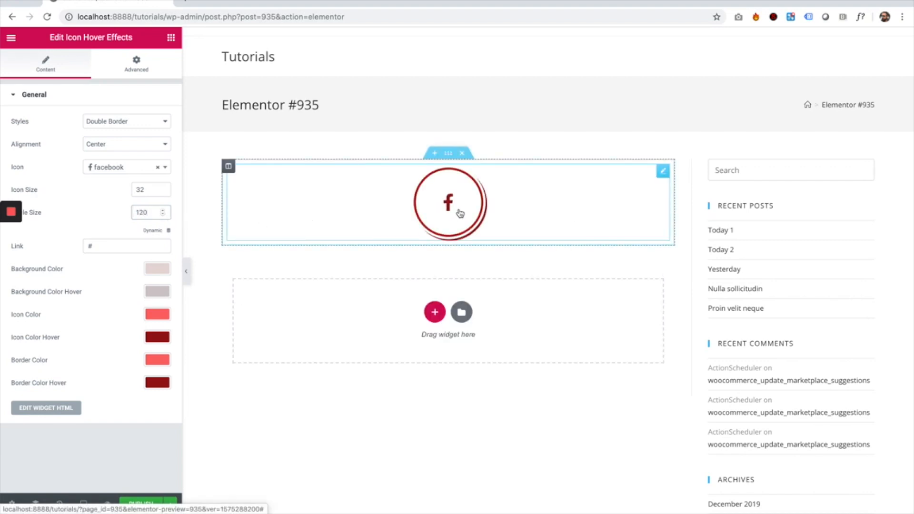
mouse_move(464, 216)
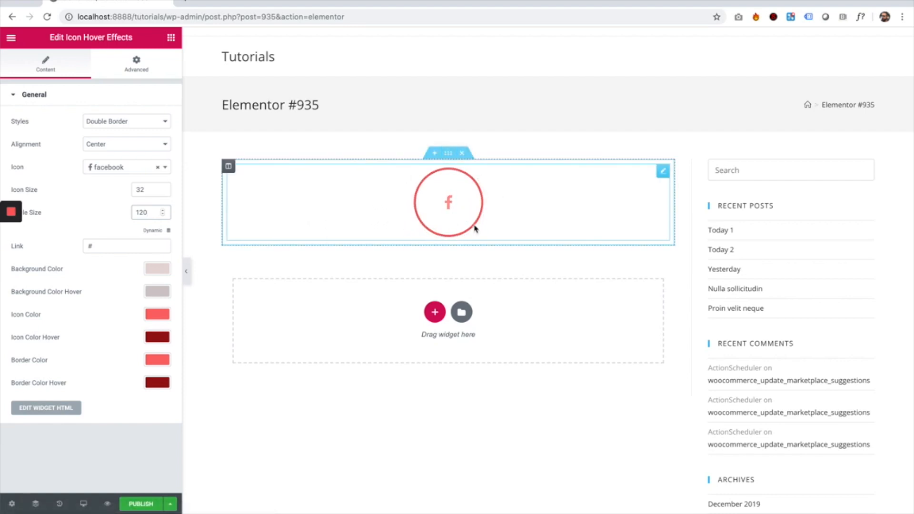
left_click(127, 246)
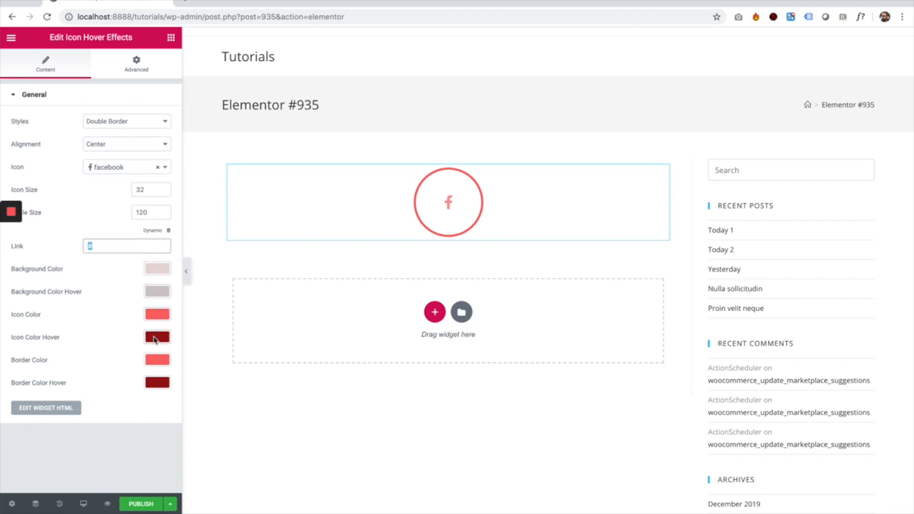
mouse_move(157, 383)
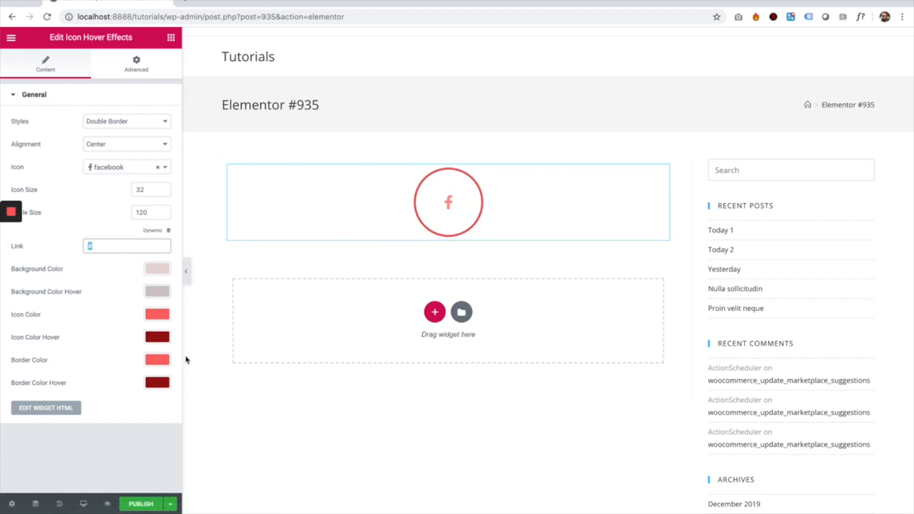
Step: Set Icon Color to black and Icon Color Hover to blue
type("#")
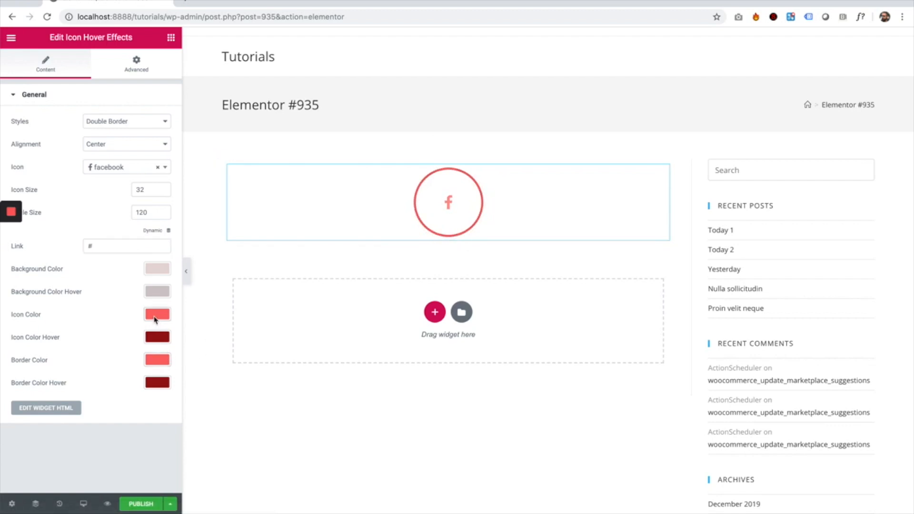
left_click(156, 314)
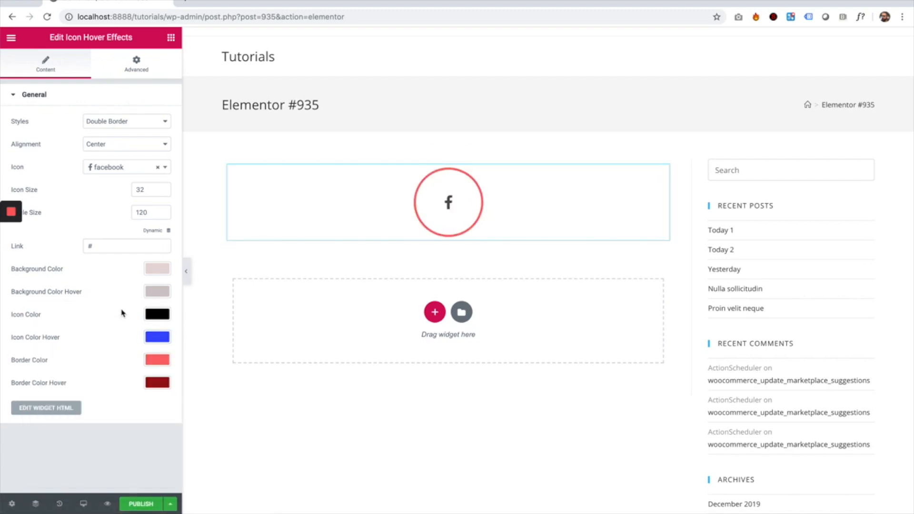
Step: Set Border Color to black and Border Color Hover to blue, then preview the hover
left_click(157, 360)
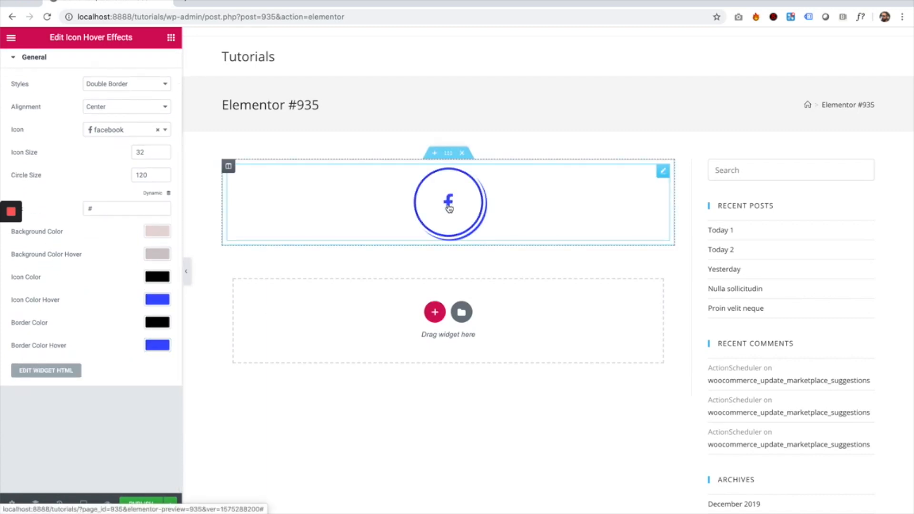
mouse_move(346, 205)
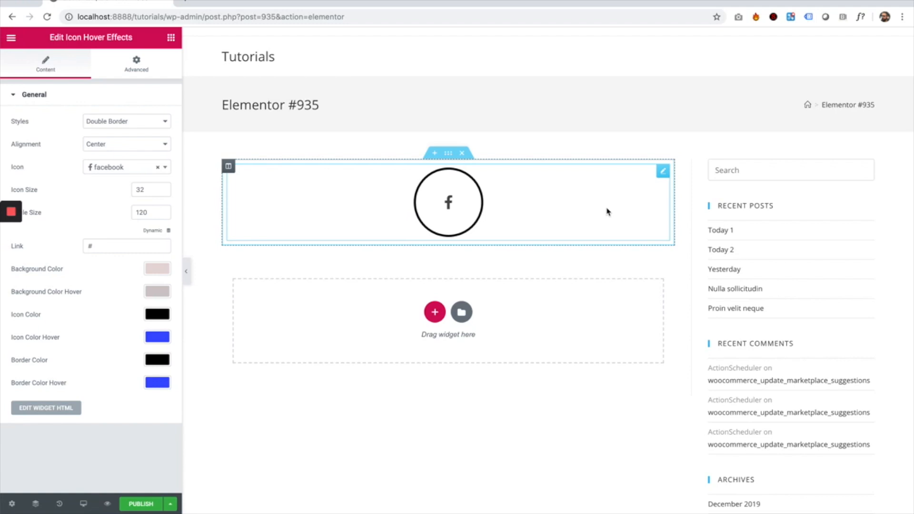
mouse_move(579, 224)
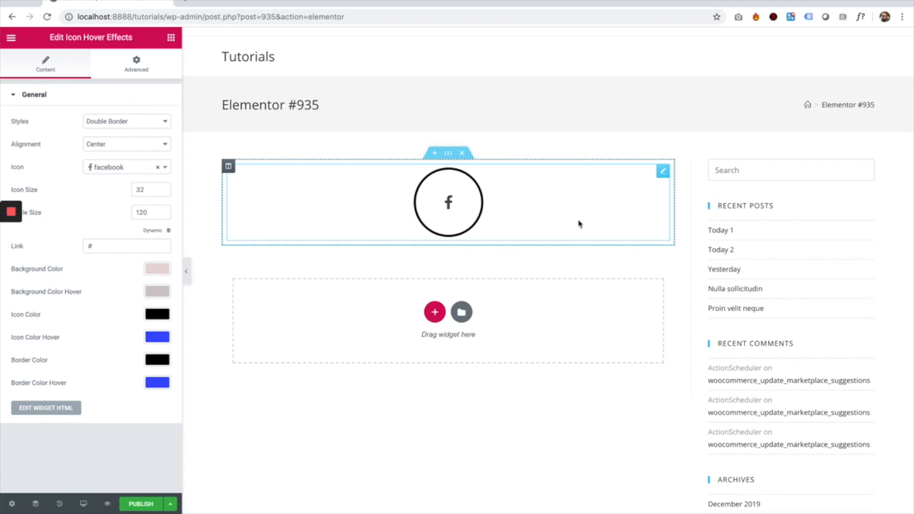